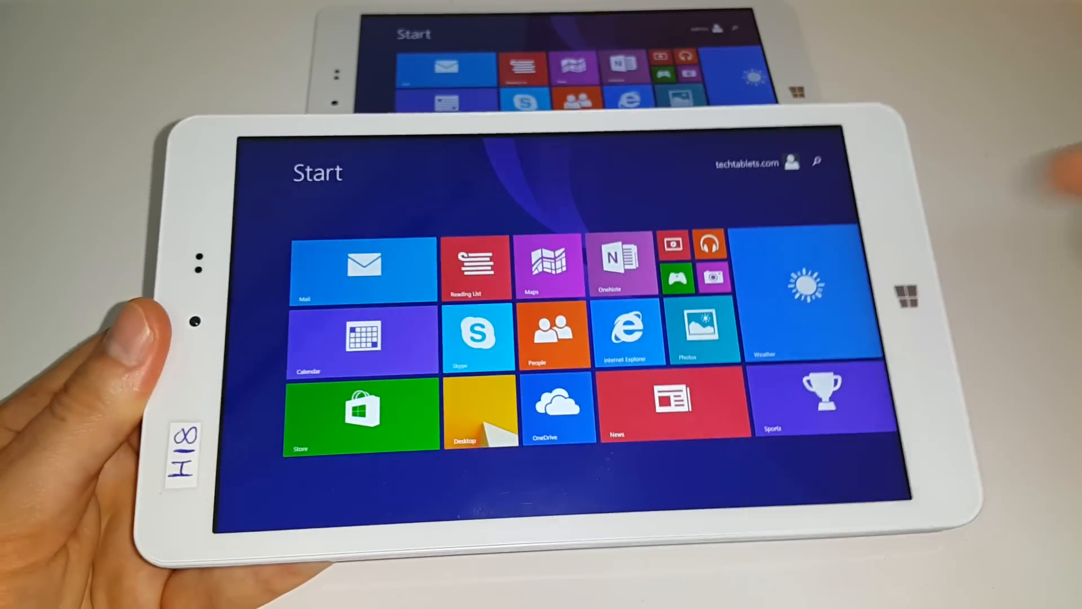
Switch from the Windows 8.1 Start screen to the desktop via the Desktop tile.
click(479, 412)
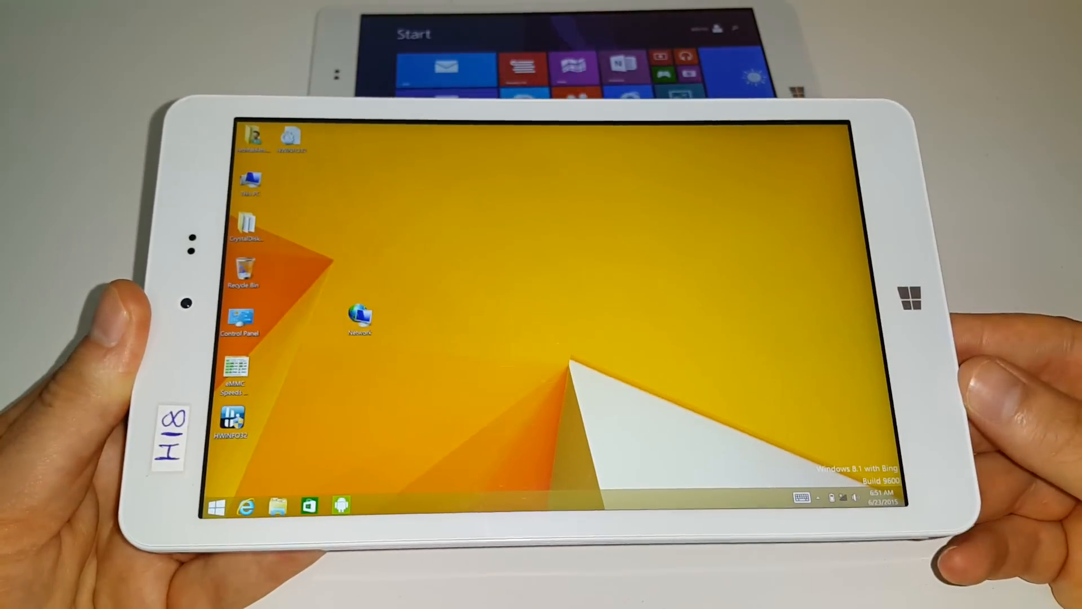